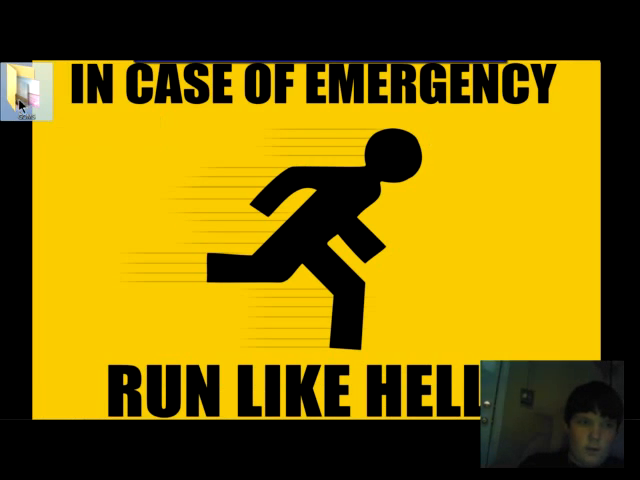
# Step: Open GOMS > Baack Grounds and set a soldier image as the desktop wallpaper
pyautogui.doubleClick(18, 95)
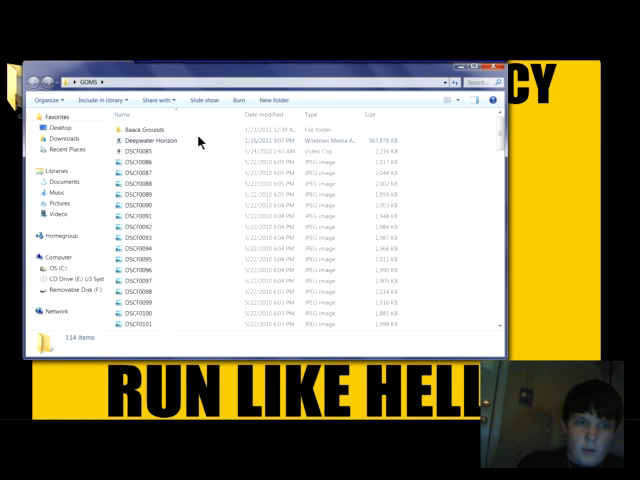
pyautogui.doubleClick(151, 135)
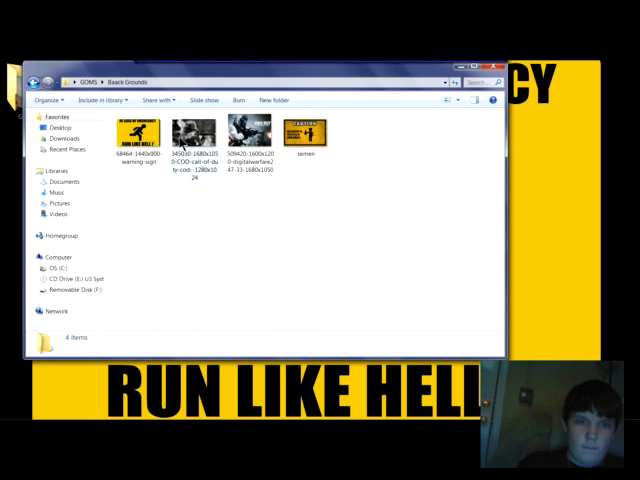
pyautogui.click(193, 135)
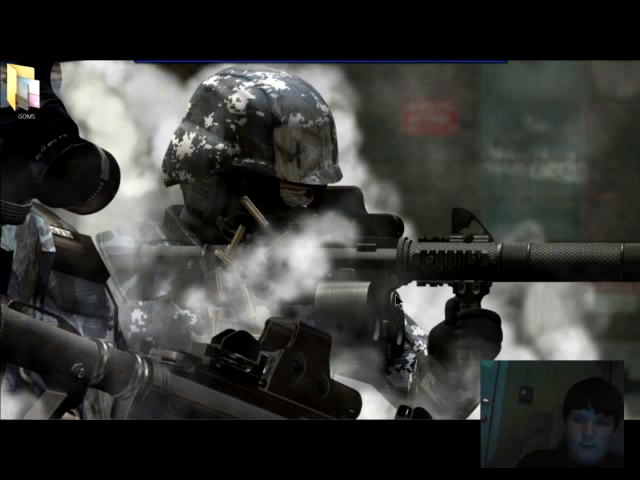
pyautogui.rightClick(305, 190)
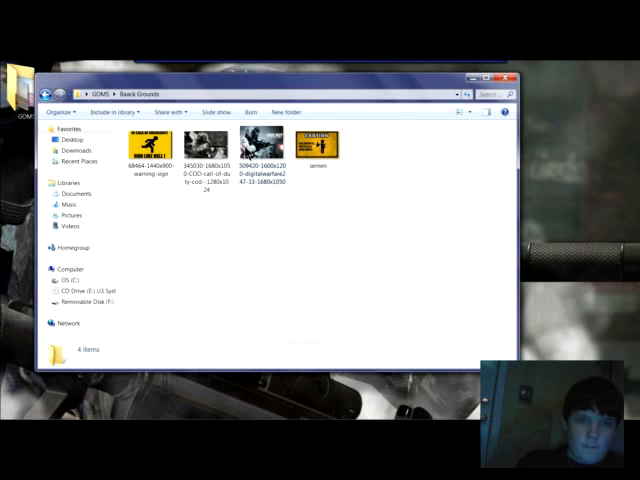
# Step: Bring up the context menu for the digitalwarfare Black Ops image
pyautogui.rightClick(263, 143)
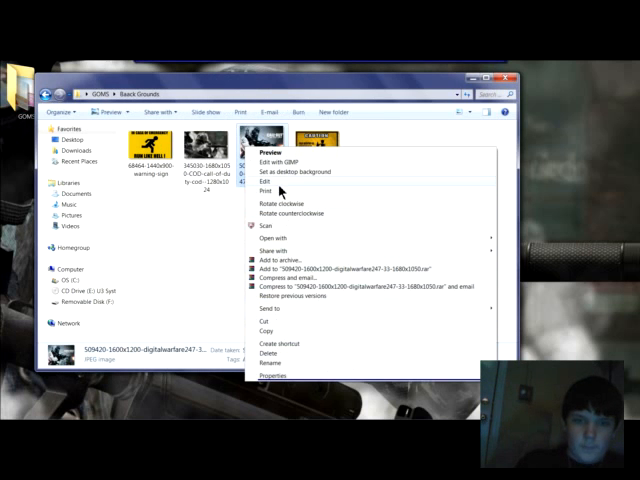
pyautogui.moveTo(283, 190)
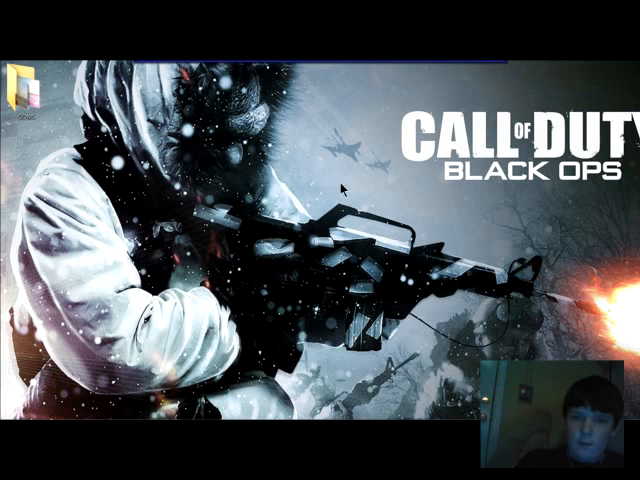
pyautogui.moveTo(222, 200)
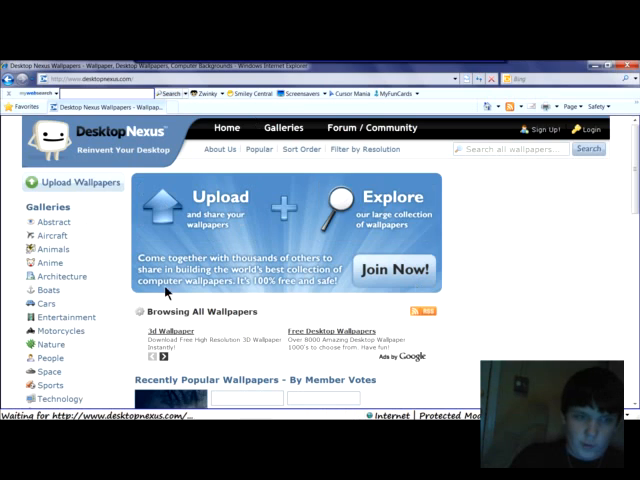
pyautogui.moveTo(402, 107)
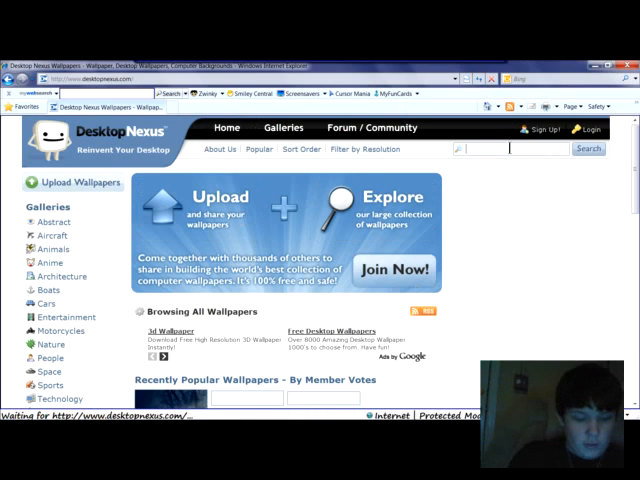
# Step: Search Desktop Nexus wallpapers for 'Call of duty black op'
pyautogui.write('Call')
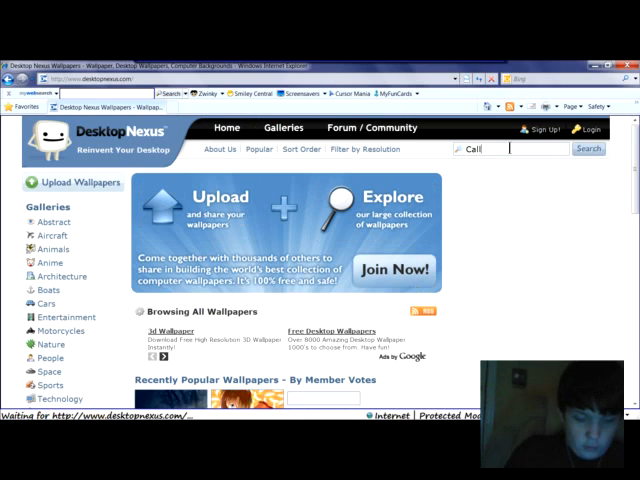
pyautogui.write('of duty black op')
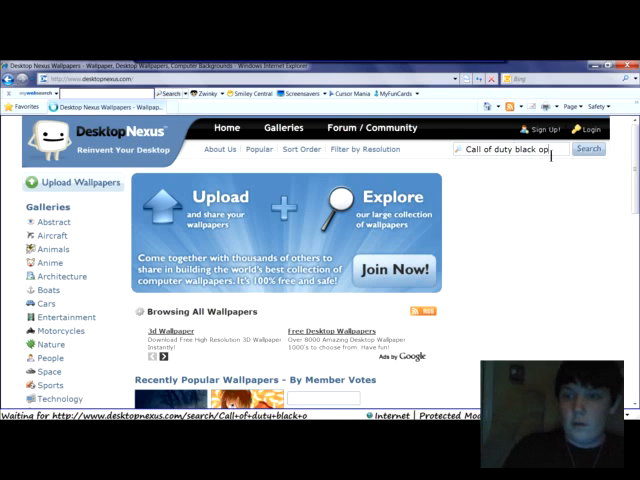
pyautogui.press('backspace')
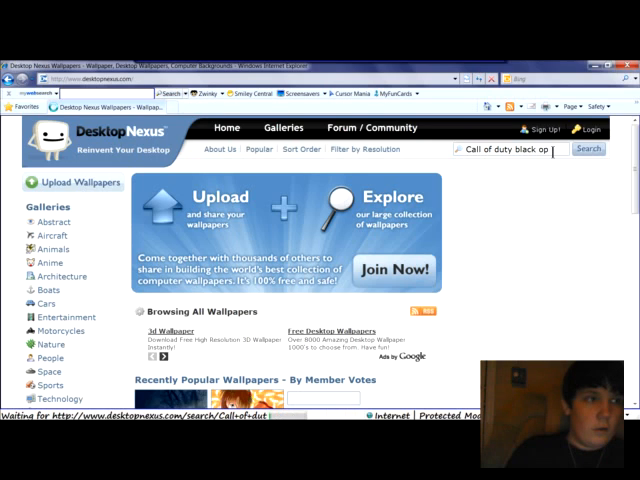
pyautogui.click(588, 149)
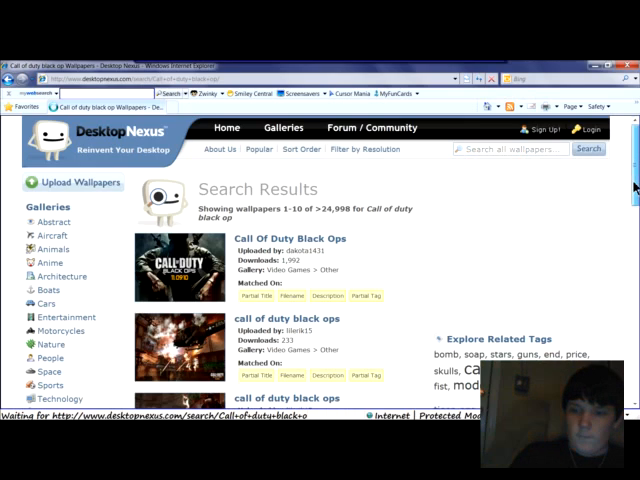
# Step: Scroll to the bottom of the search results and go to page 2
pyautogui.scroll(-3)
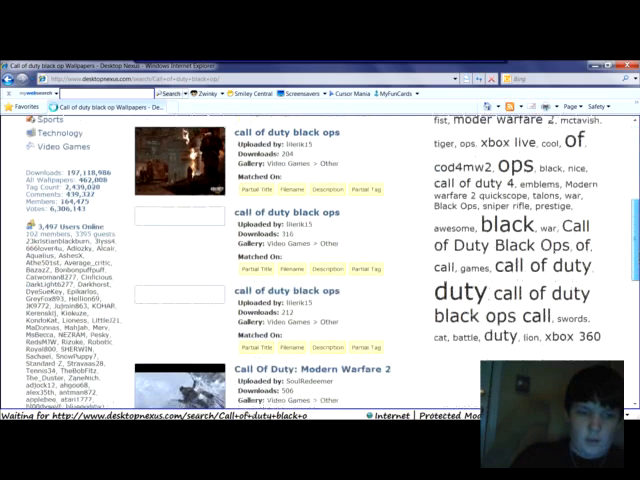
pyautogui.scroll(-3)
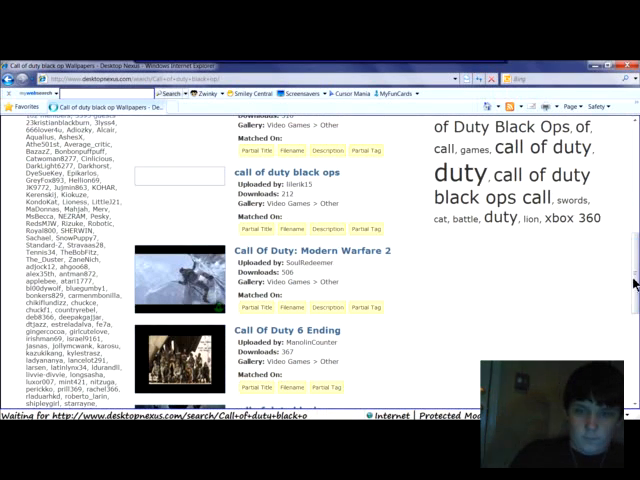
pyautogui.scroll(-3)
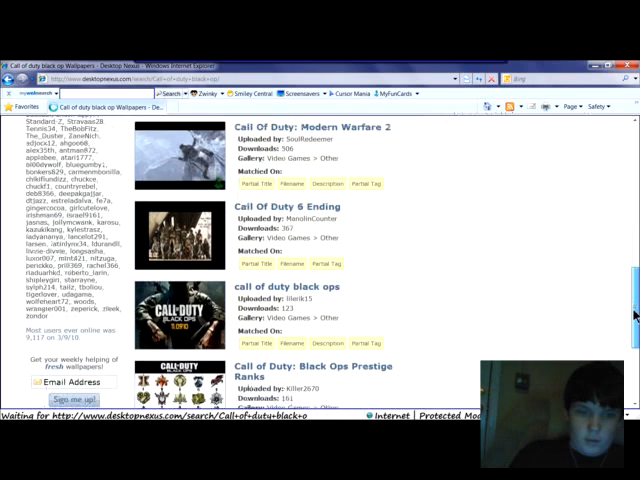
pyautogui.scroll(-3)
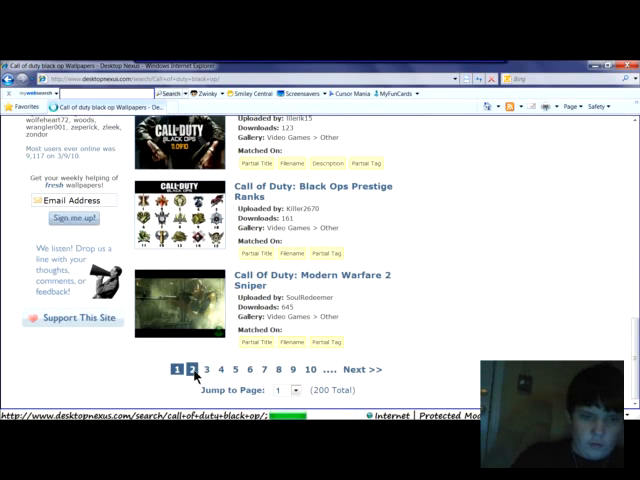
pyautogui.click(191, 369)
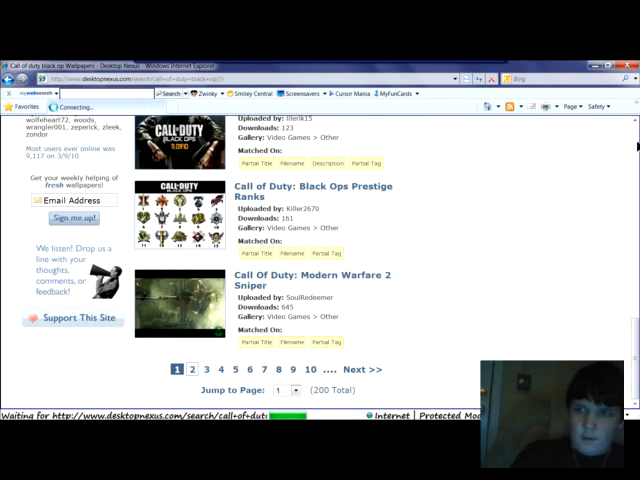
pyautogui.click(191, 369)
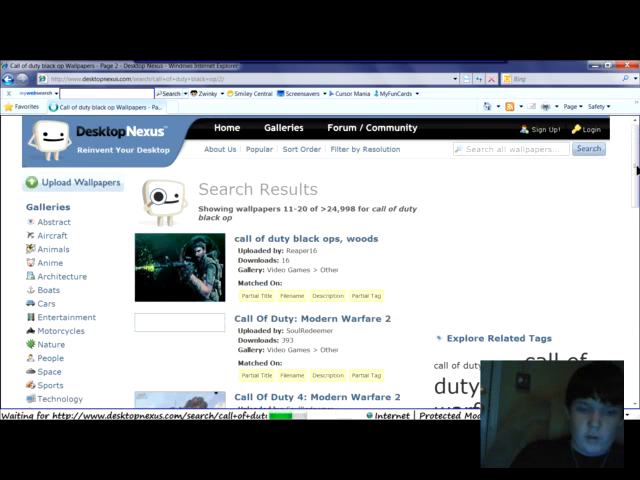
# Step: Go to page 4 of the results and scroll through its wallpapers
pyautogui.scroll(-3)
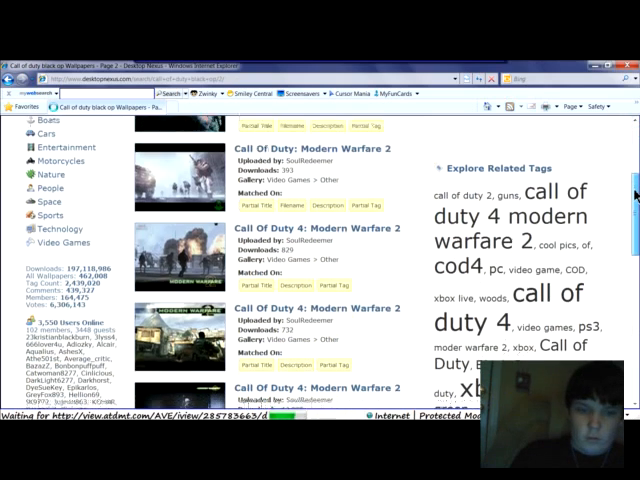
pyautogui.scroll(-3)
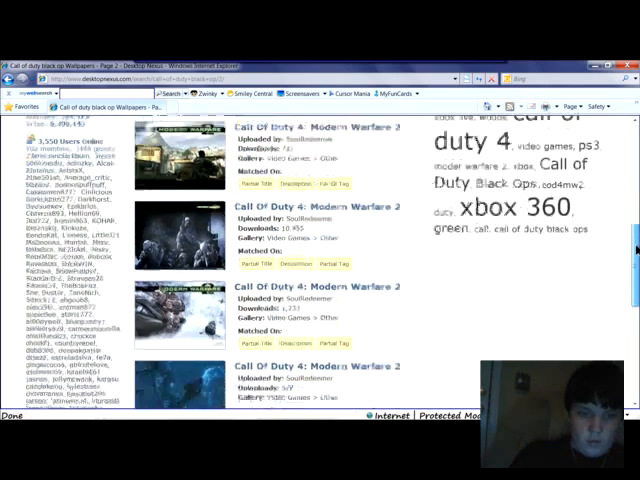
pyautogui.scroll(-3)
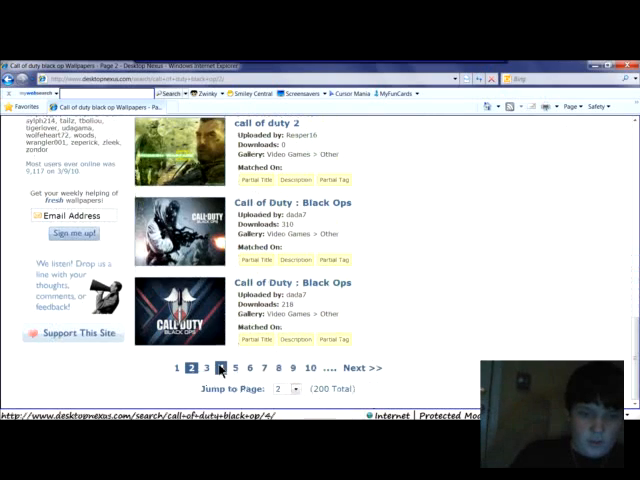
pyautogui.click(222, 368)
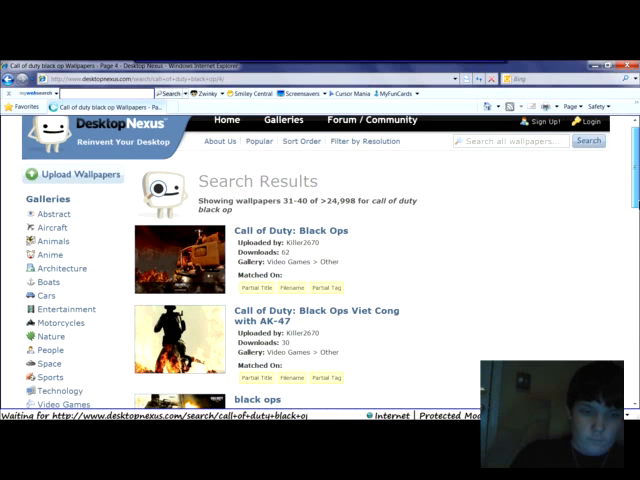
pyautogui.scroll(-3)
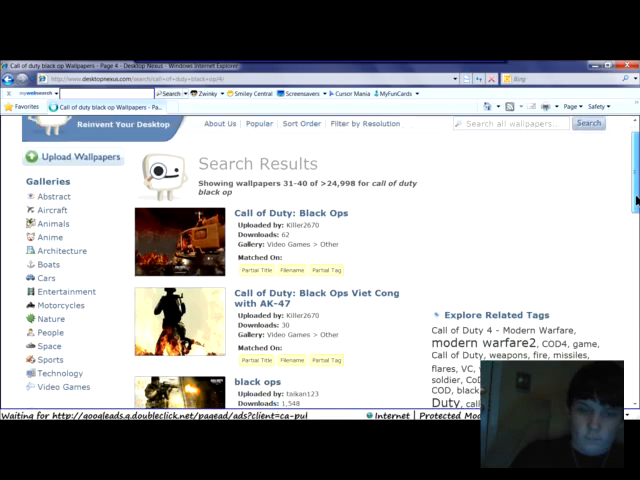
pyautogui.scroll(-3)
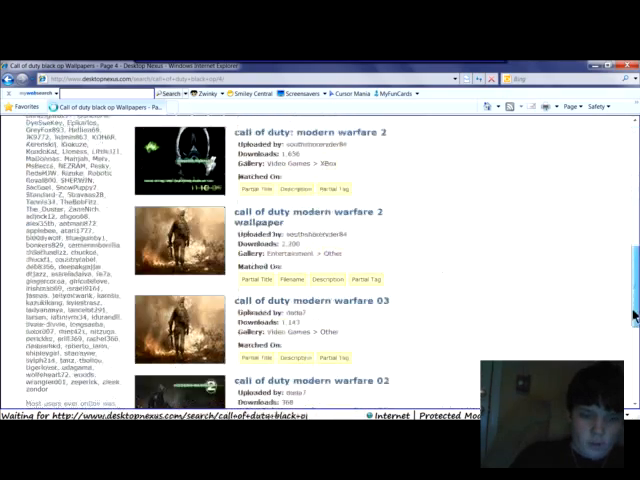
pyautogui.scroll(-3)
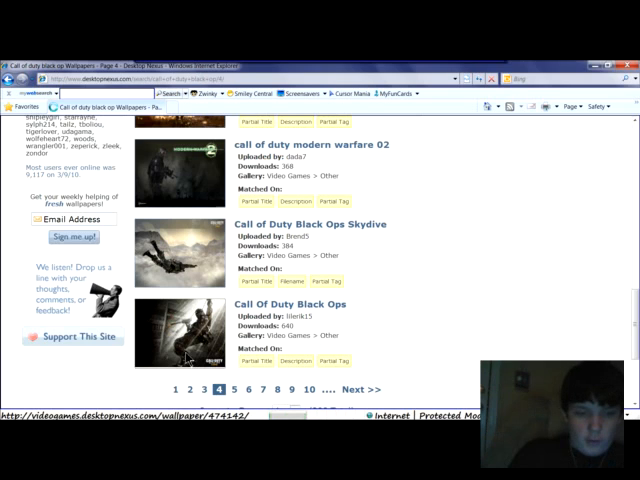
# Step: Open the lilerik15 Call Of Duty Black Ops wallpaper page from page 4
pyautogui.click(190, 335)
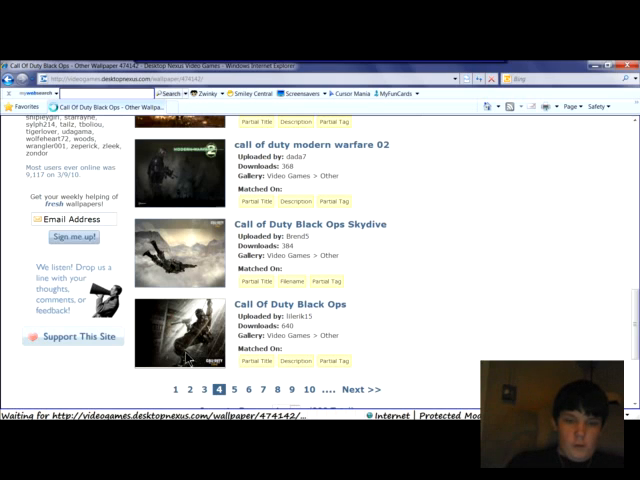
pyautogui.scroll(3)
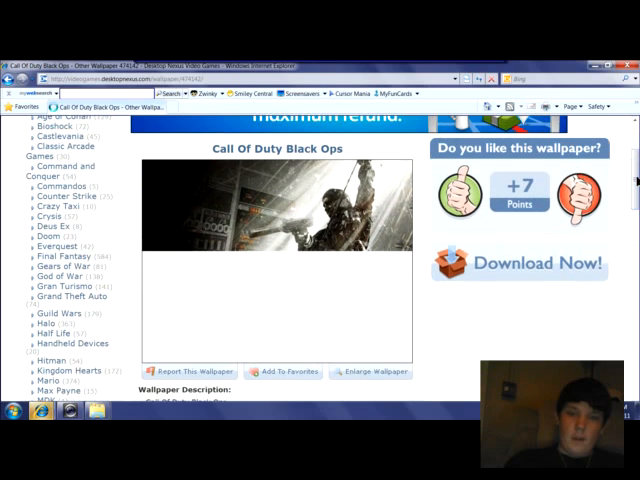
# Step: Scroll through the download page showing the full-size Black Ops wallpaper
pyautogui.scroll(-3)
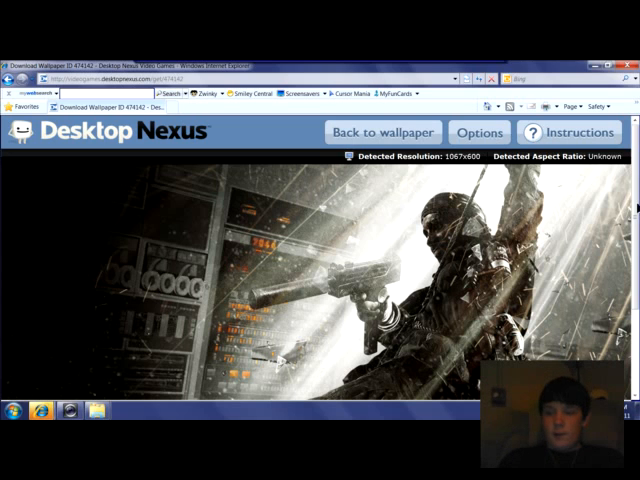
pyautogui.scroll(-3)
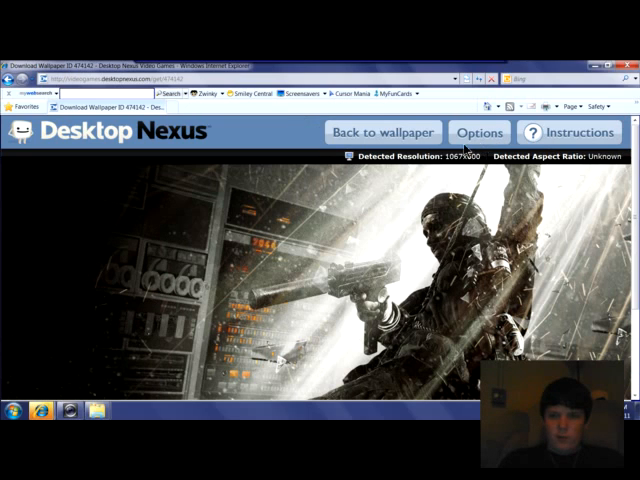
# Step: Show the advanced download options to choose the 1440x900 widescreen size
pyautogui.click(479, 131)
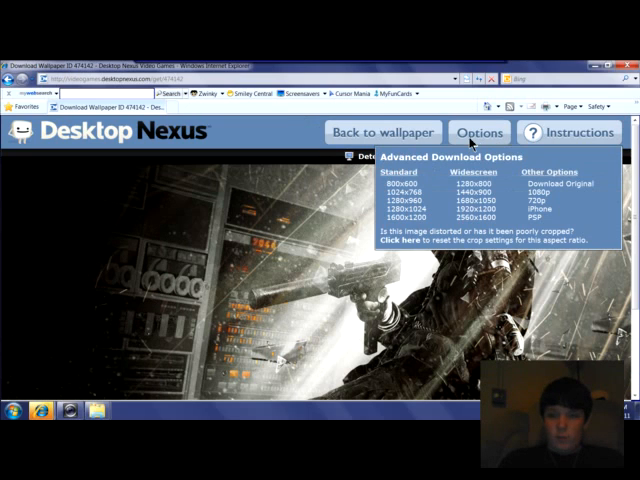
pyautogui.moveTo(470, 140)
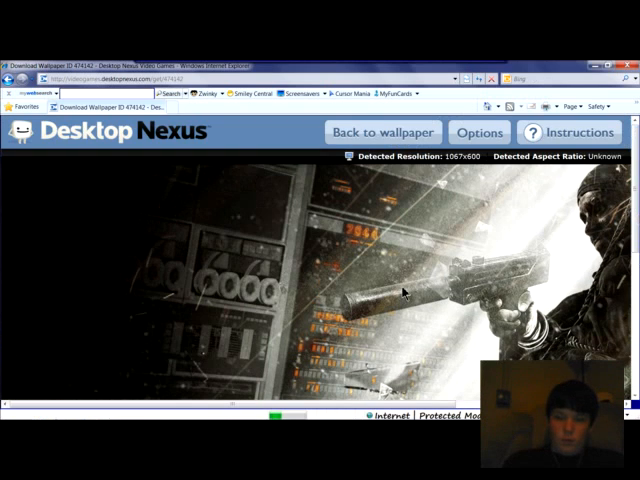
# Step: Save the wallpaper picture into Desktop > GOMS > Baack Grounds
pyautogui.rightClick(405, 291)
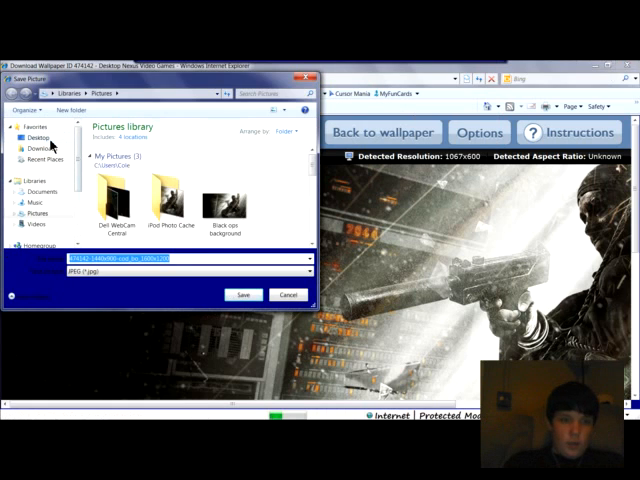
pyautogui.click(40, 137)
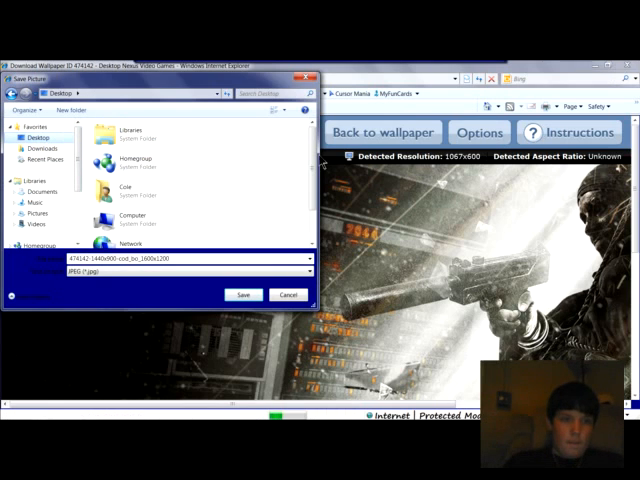
pyautogui.scroll(-3)
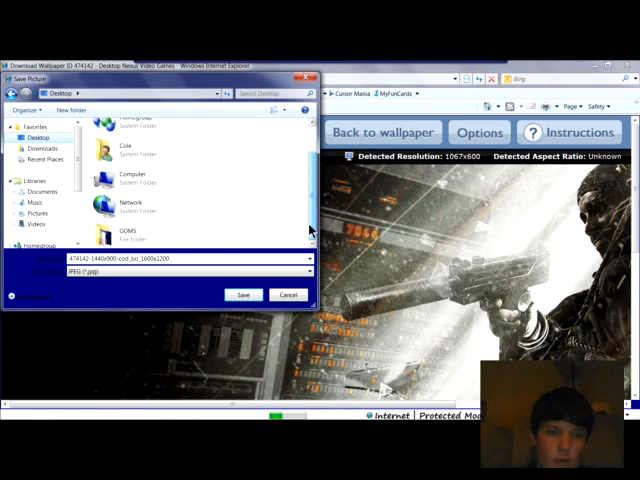
pyautogui.doubleClick(130, 243)
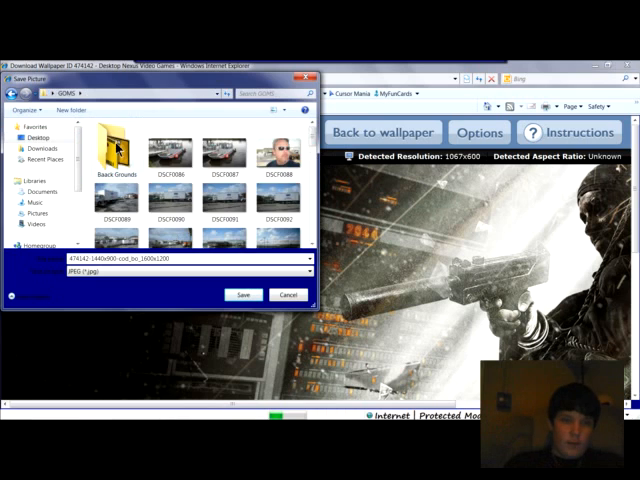
pyautogui.doubleClick(111, 152)
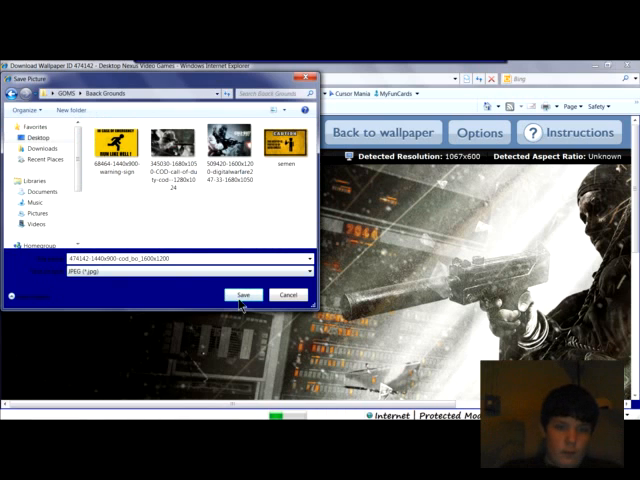
pyautogui.click(243, 294)
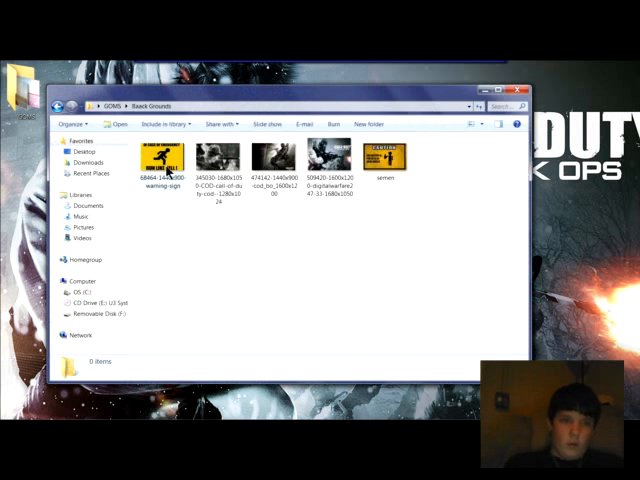
# Step: Select the saved Black Ops wallpaper file in the Baack Grounds folder
pyautogui.click(277, 160)
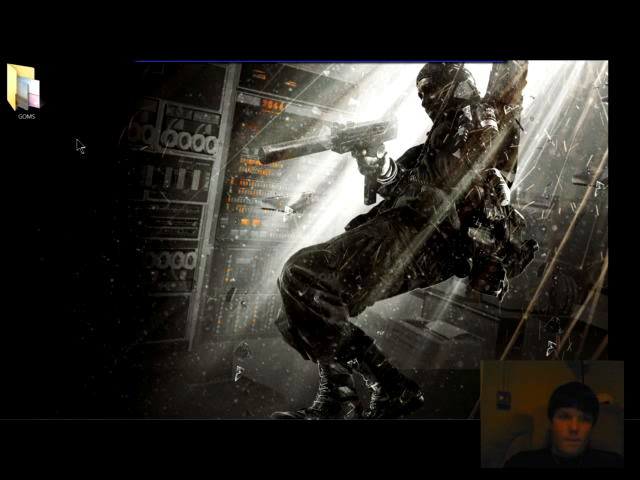
pyautogui.moveTo(182, 210)
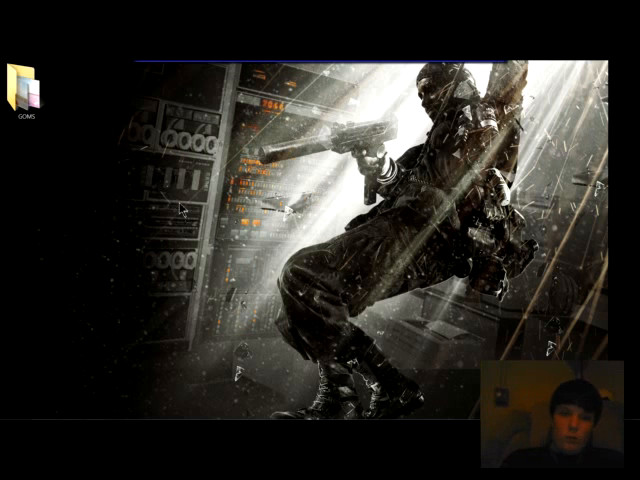